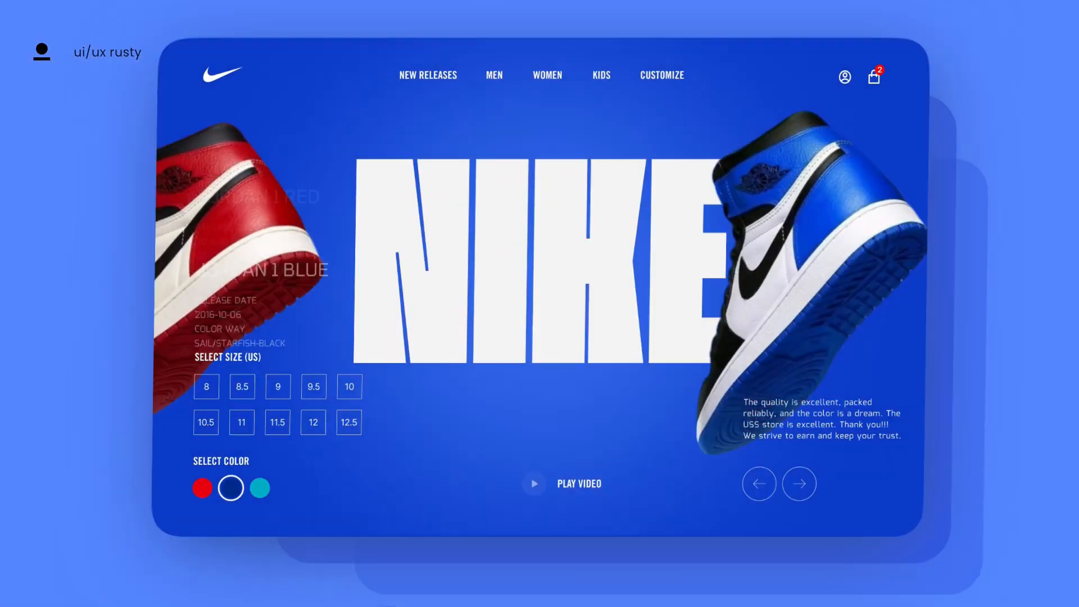
# Activate Pinterest's search bar to reveal recent searches like 'nike jordan 1'.
pyautogui.click(258, 488)
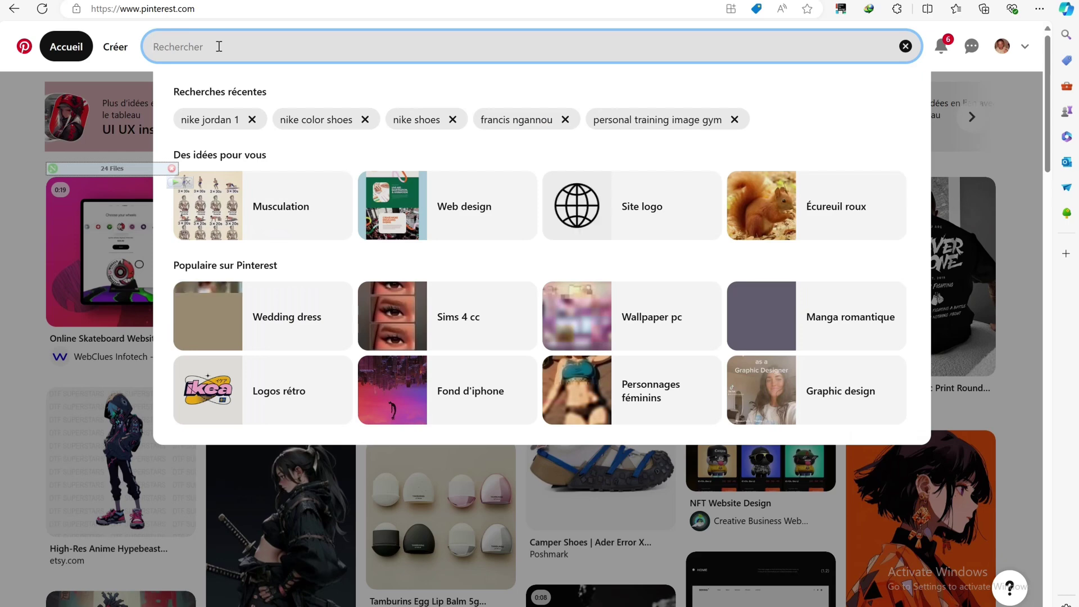
# Rerun the recent 'nike jordan 1' search and scroll through the pin results.
pyautogui.click(209, 119)
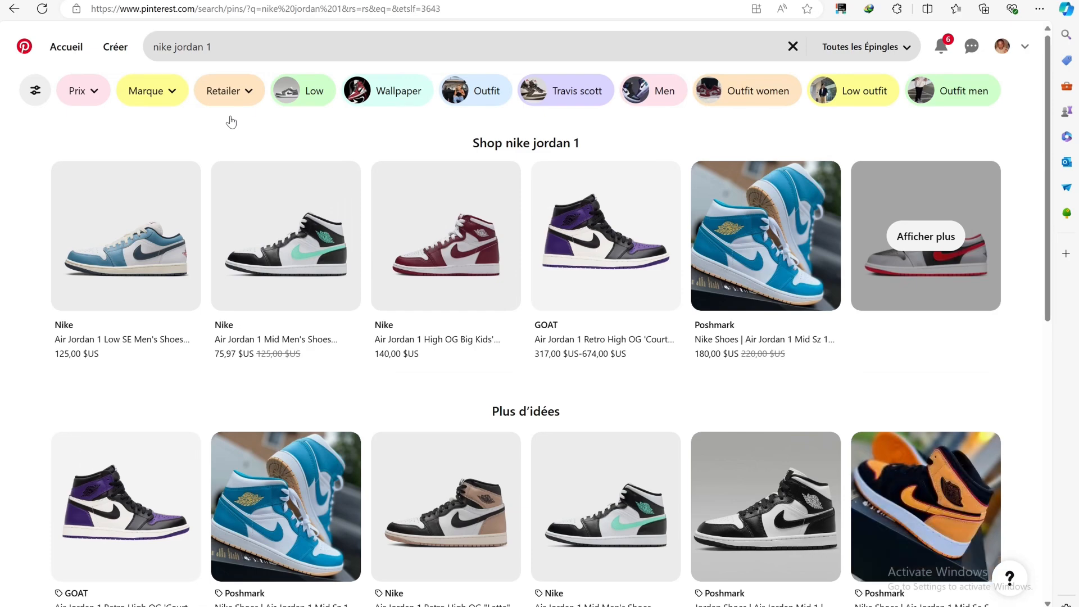
pyautogui.scroll(-3)
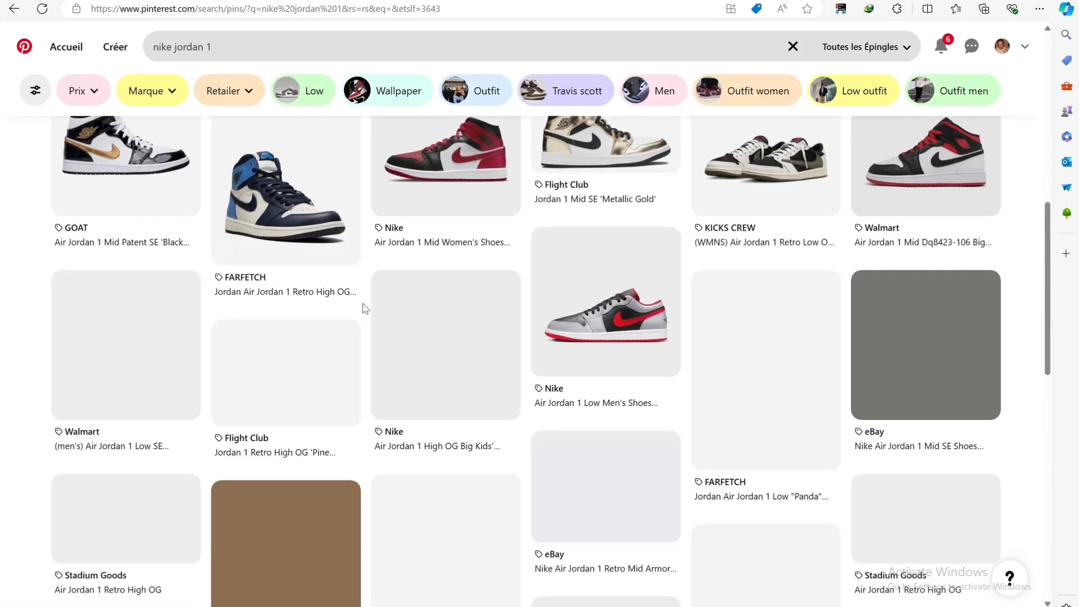
pyautogui.scroll(-3)
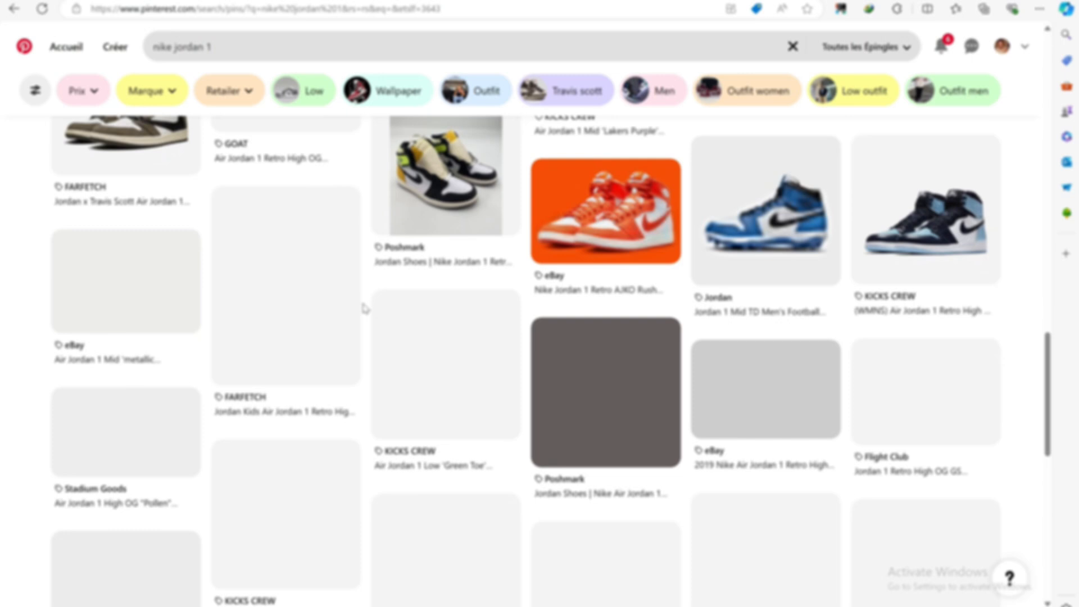
pyautogui.scroll(-3)
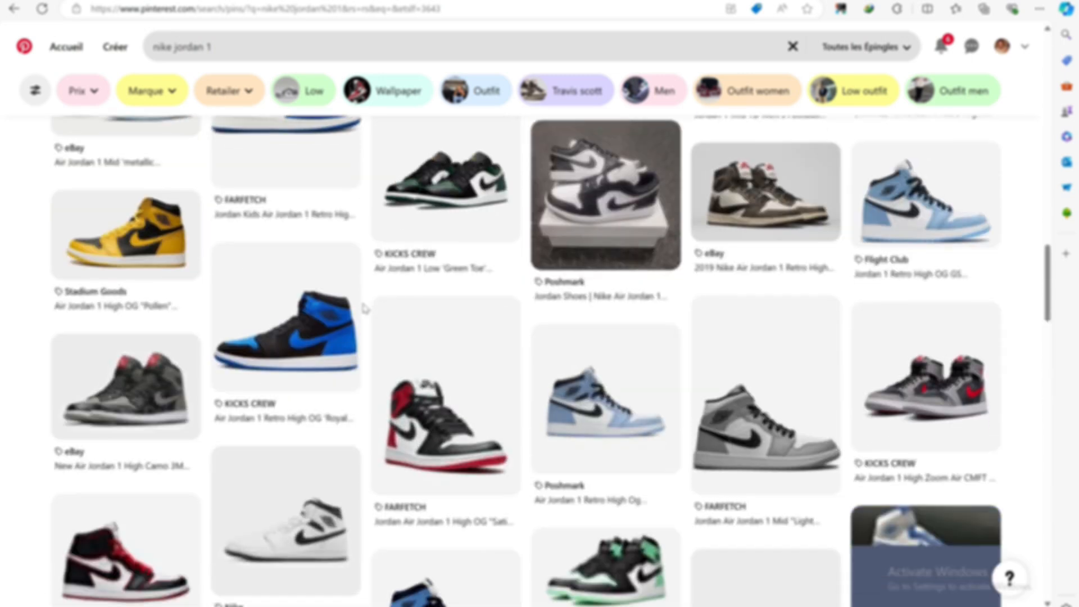
pyautogui.scroll(-3)
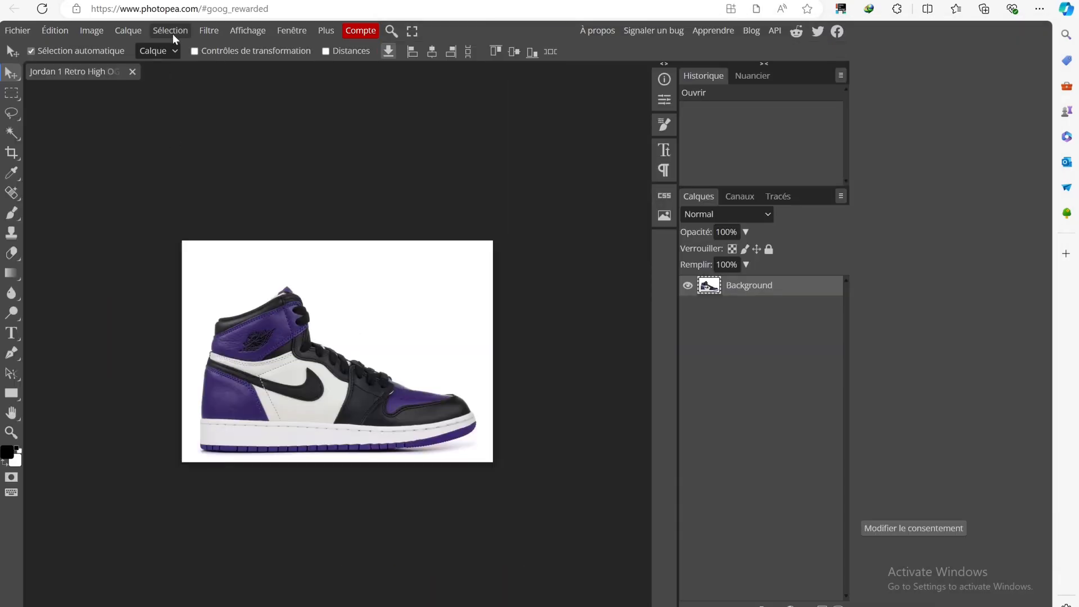
# Apply Remove BG to the purple Jordan 1 photo and export the cut-out as PNG.
pyautogui.click(170, 31)
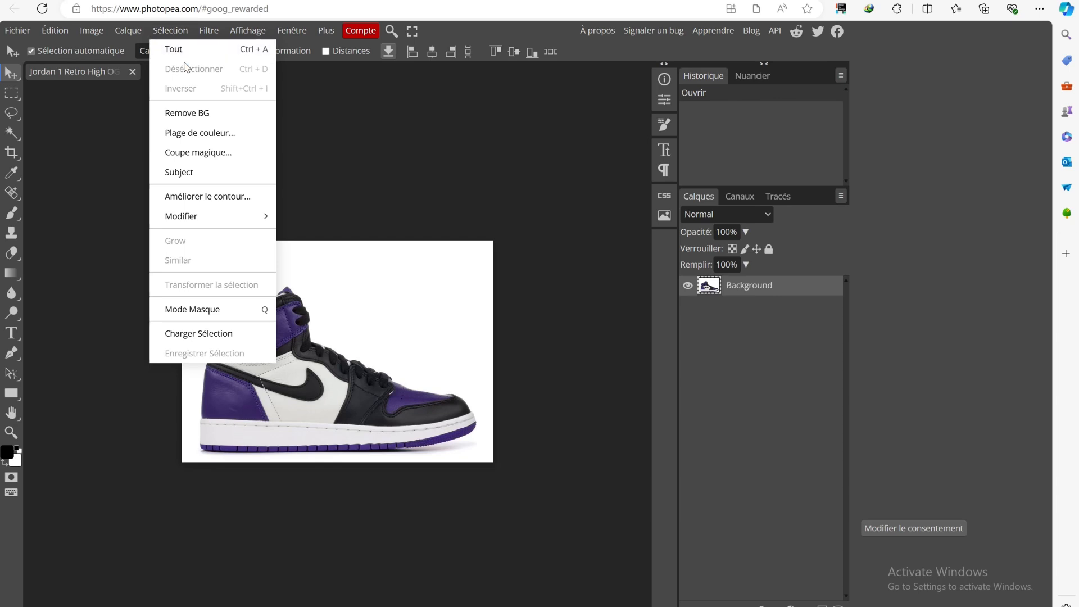
pyautogui.click(187, 113)
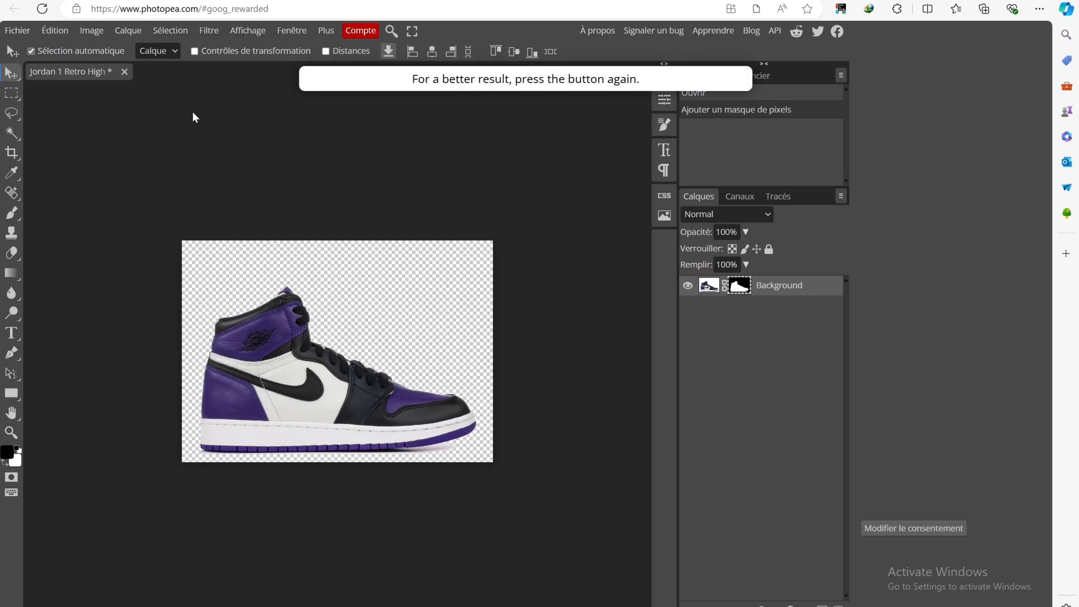
pyautogui.click(16, 31)
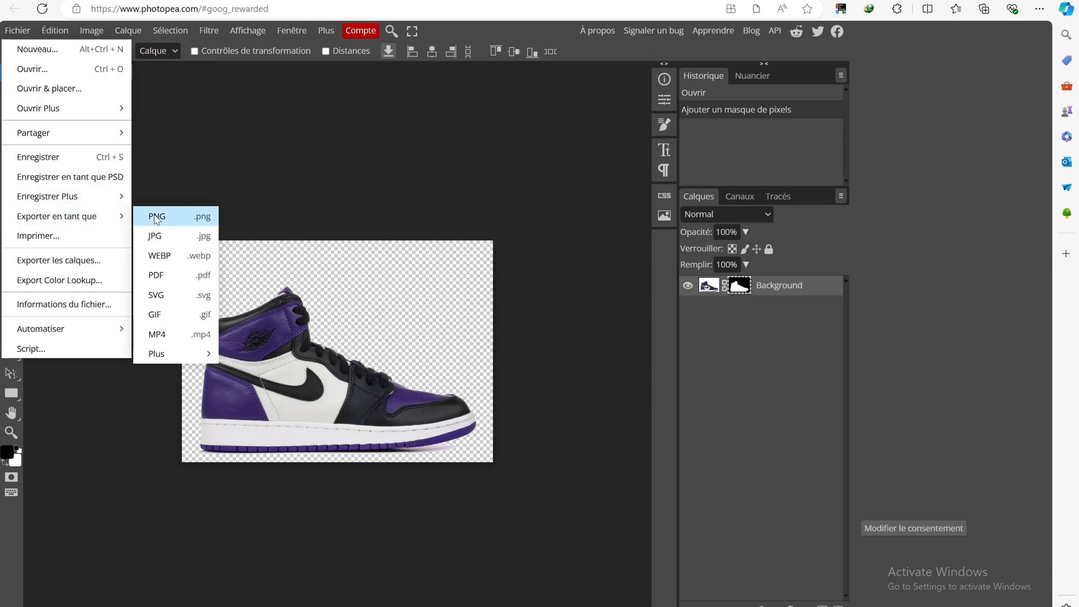
pyautogui.click(157, 216)
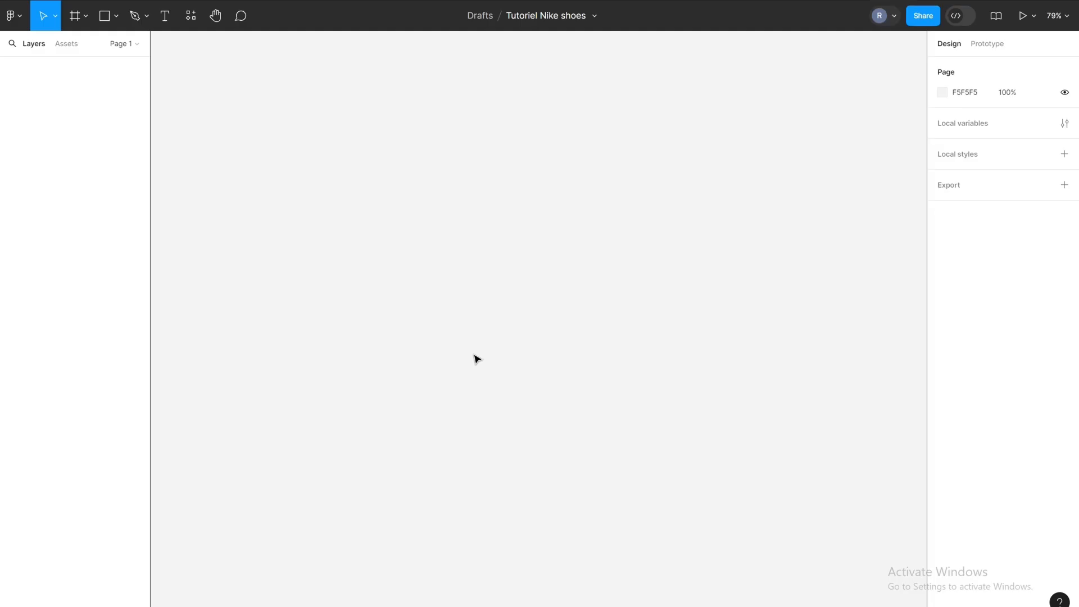
# Select the blue and red nike shoe layers, deselect them, then pick the Frame tool.
pyautogui.click(37, 87)
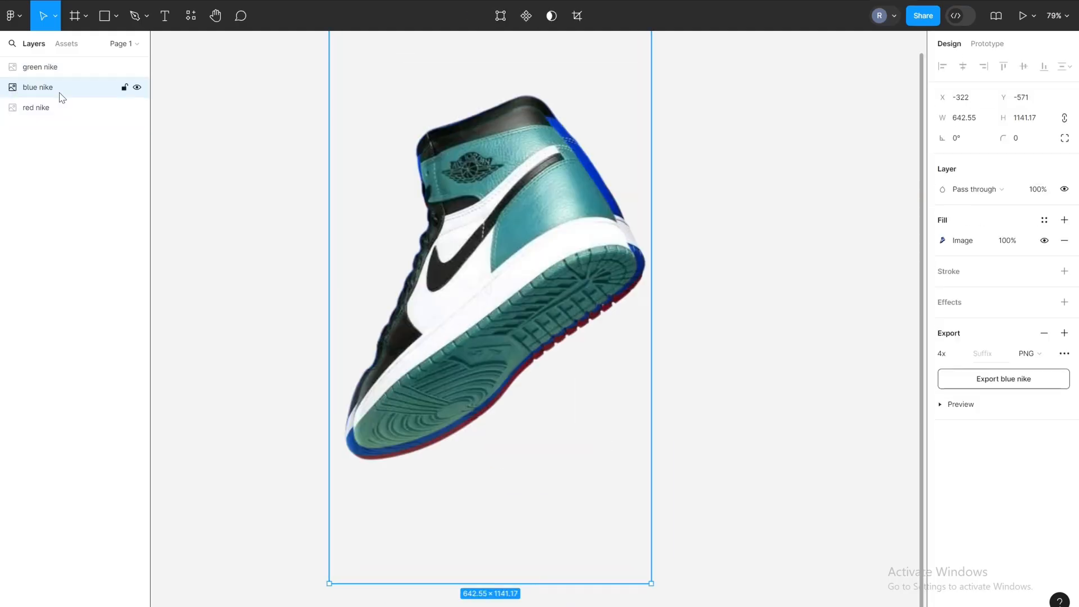
pyautogui.click(40, 67)
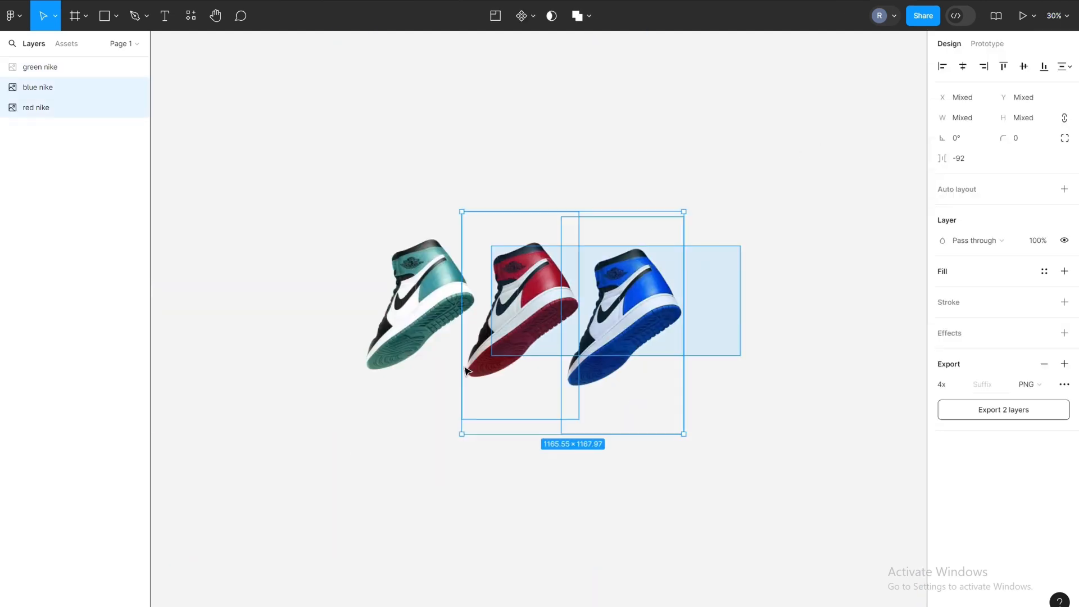
pyautogui.click(277, 183)
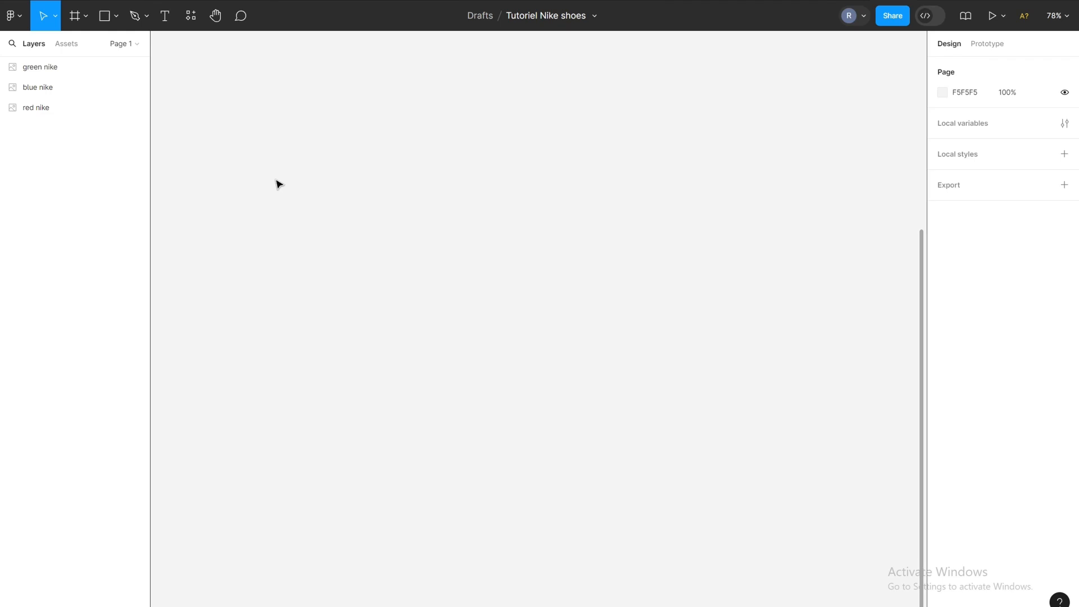
pyautogui.click(76, 15)
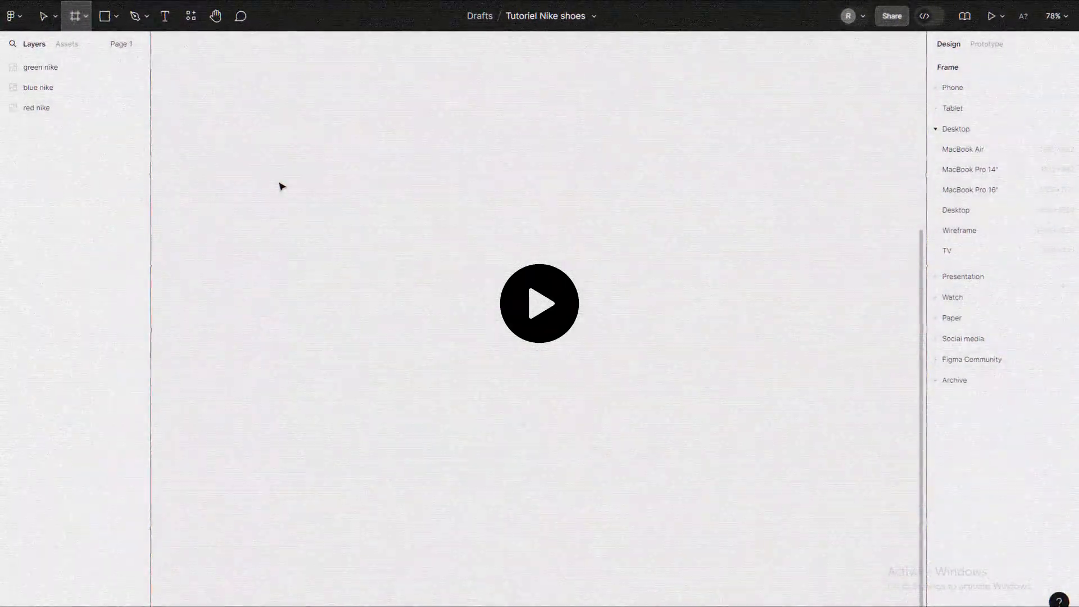
pyautogui.click(73, 15)
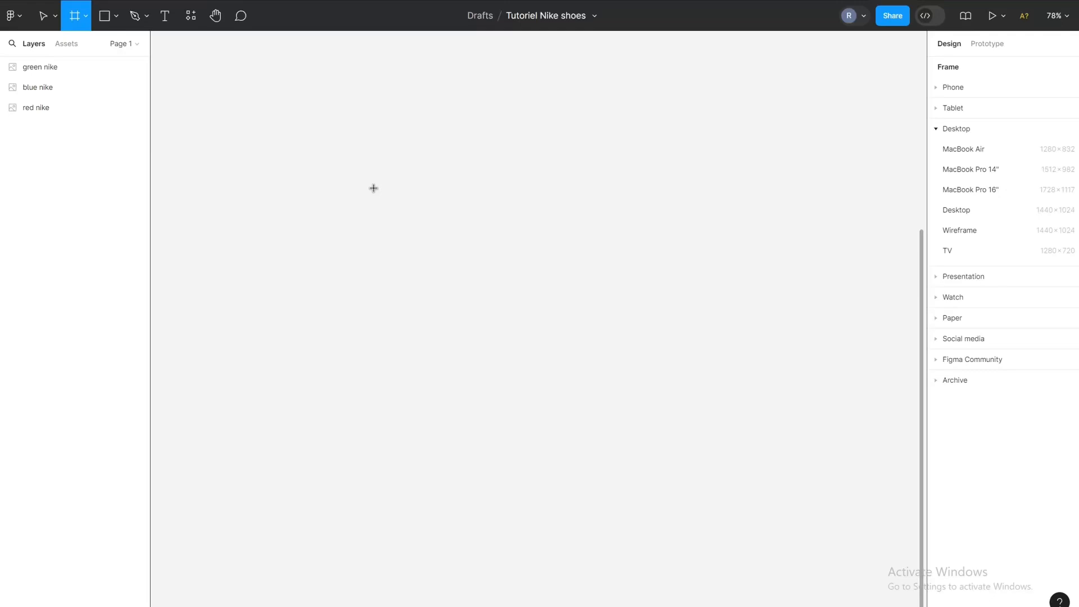
# Create a MacBook Pro 16" frame with 0141D9 fill, 64 corner radius and iOS smoothing.
pyautogui.click(971, 190)
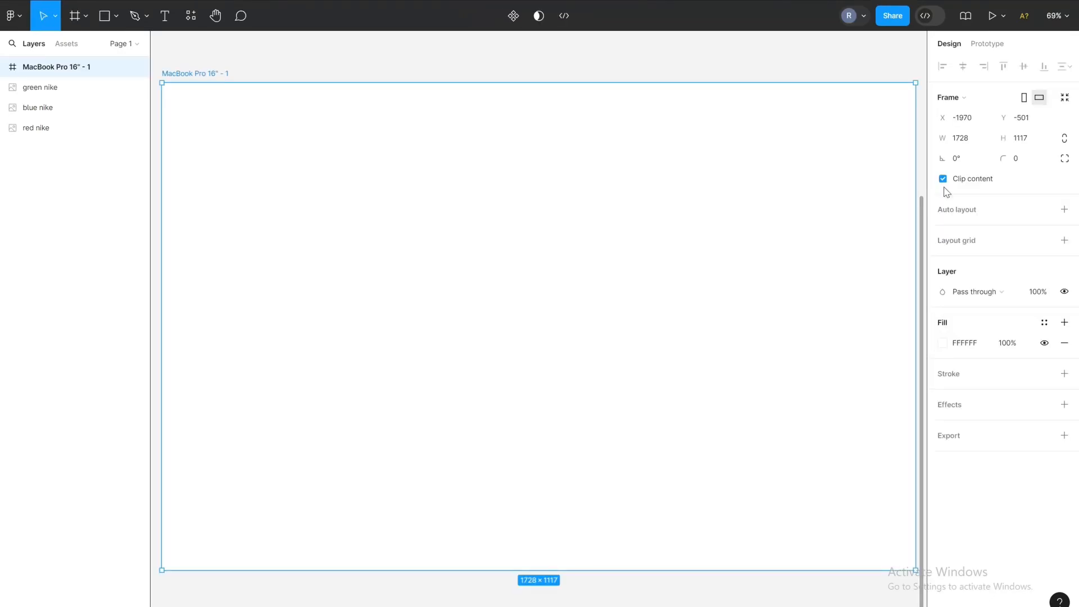
pyautogui.click(965, 343)
pyautogui.write('0141D9')
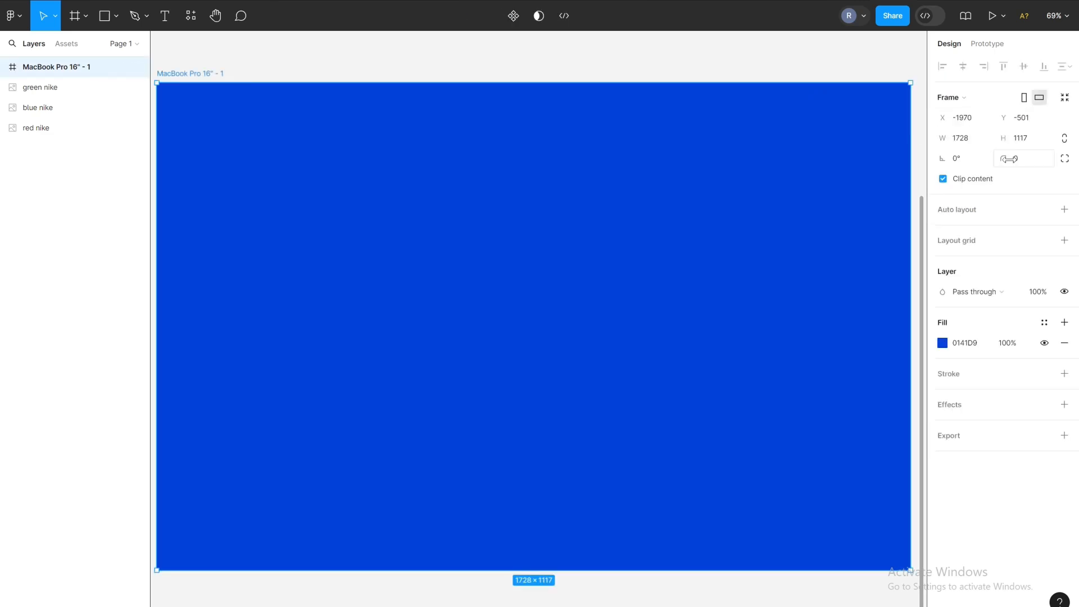
pyautogui.write('64')
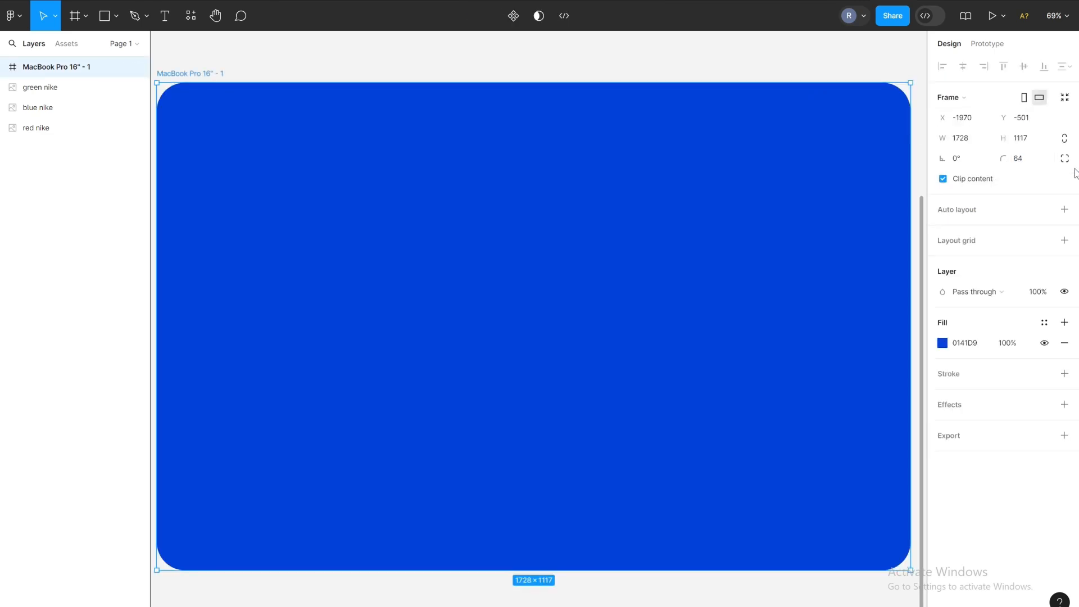
pyautogui.click(1064, 158)
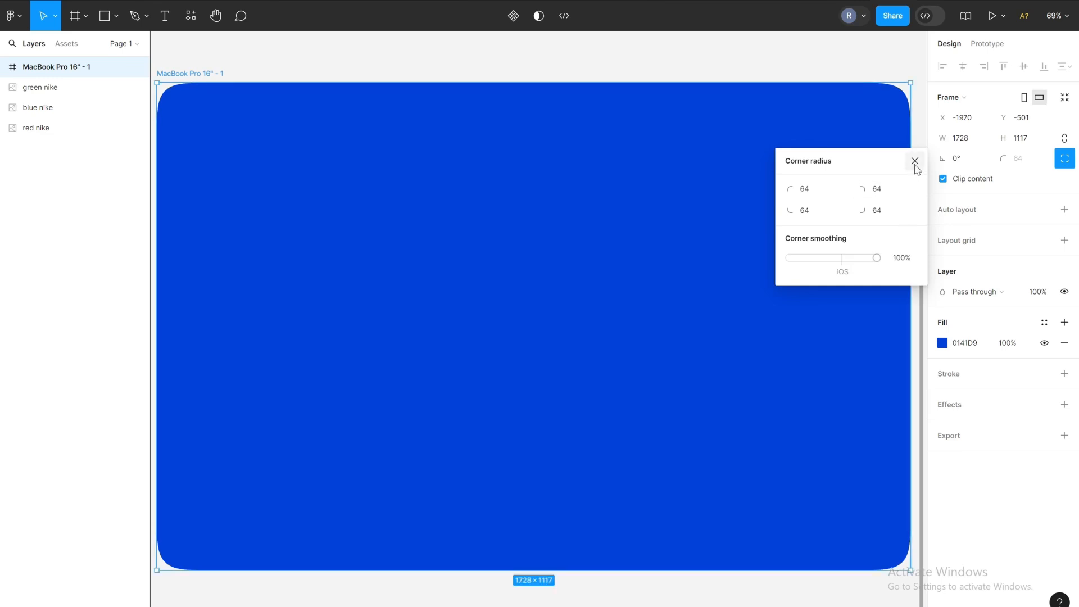
pyautogui.click(915, 160)
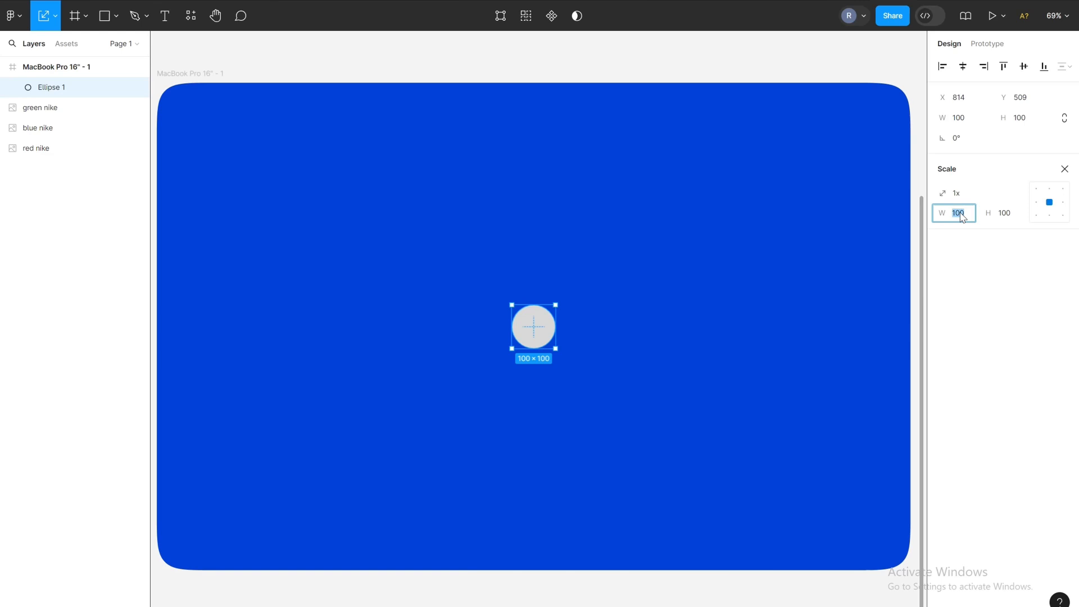
# Scale the ellipse to 928 and give it a 400 layer blur for a soft glow.
pyautogui.write('928')
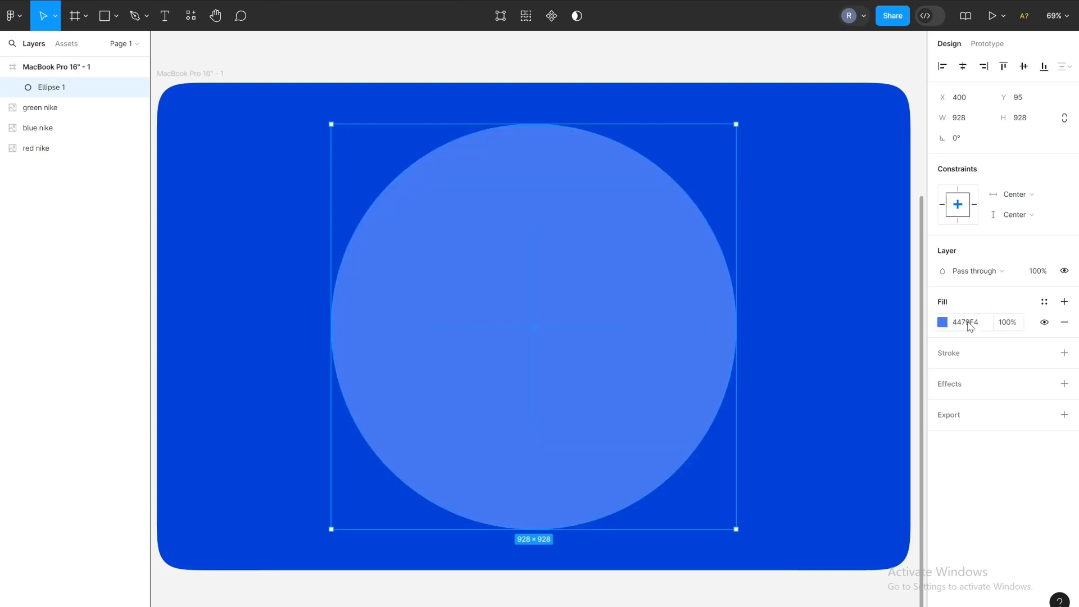
pyautogui.click(1063, 384)
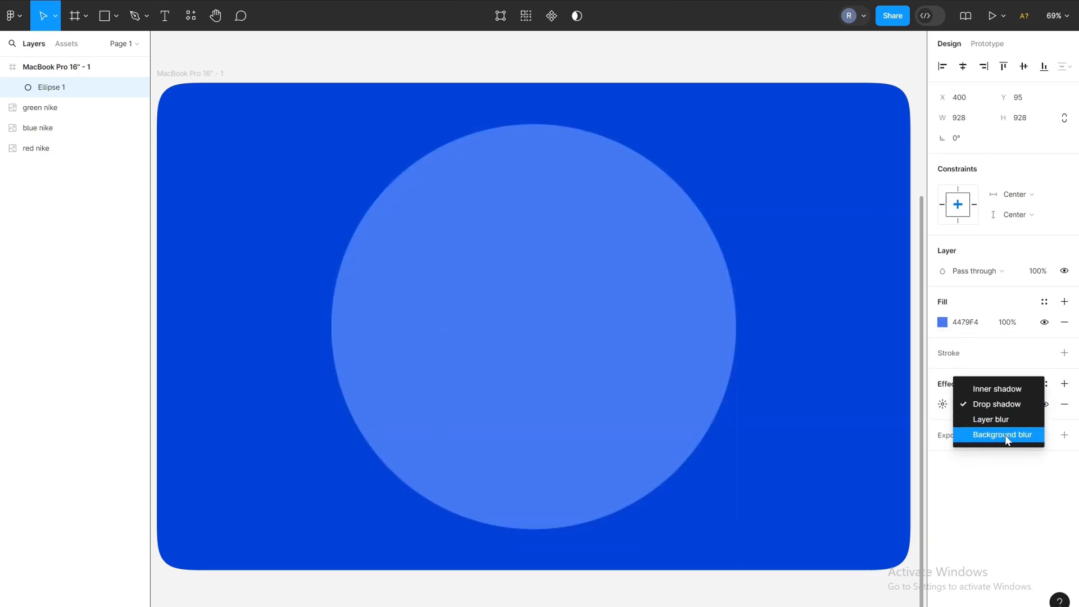
pyautogui.click(991, 420)
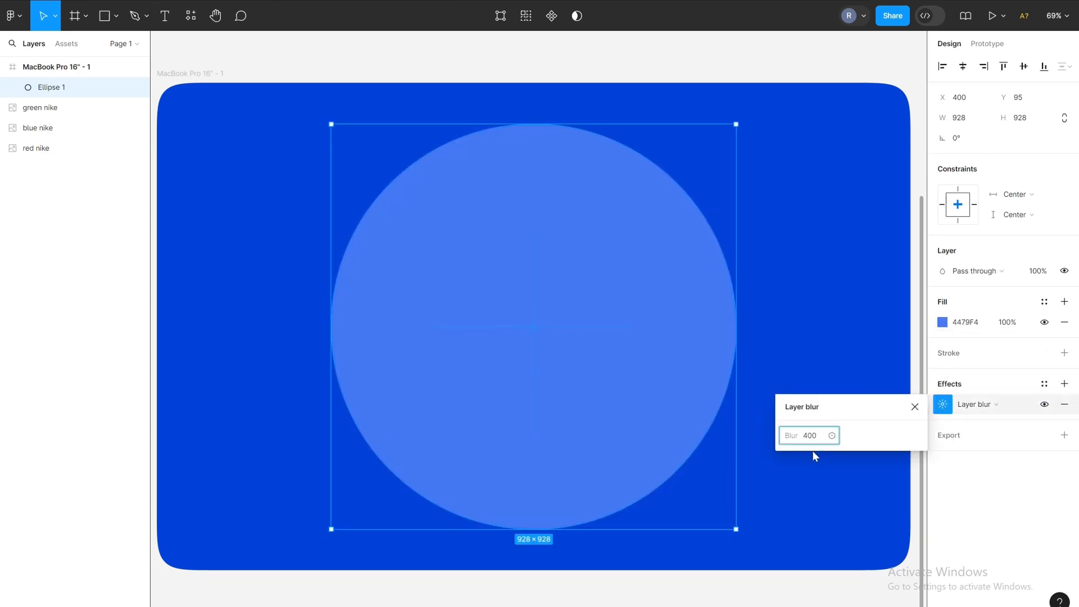
pyautogui.click(914, 407)
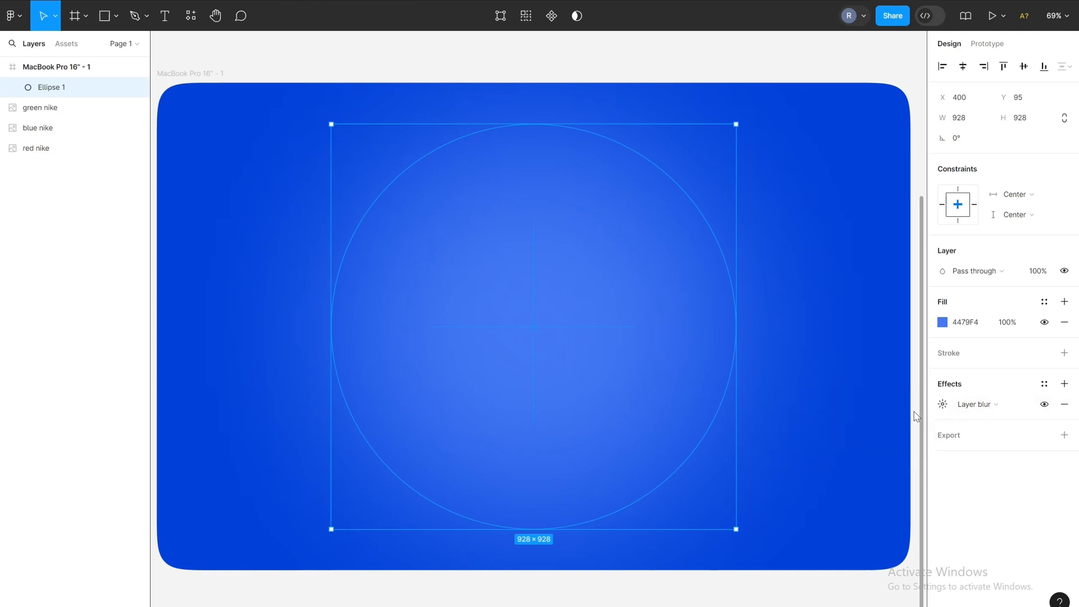
pyautogui.click(530, 119)
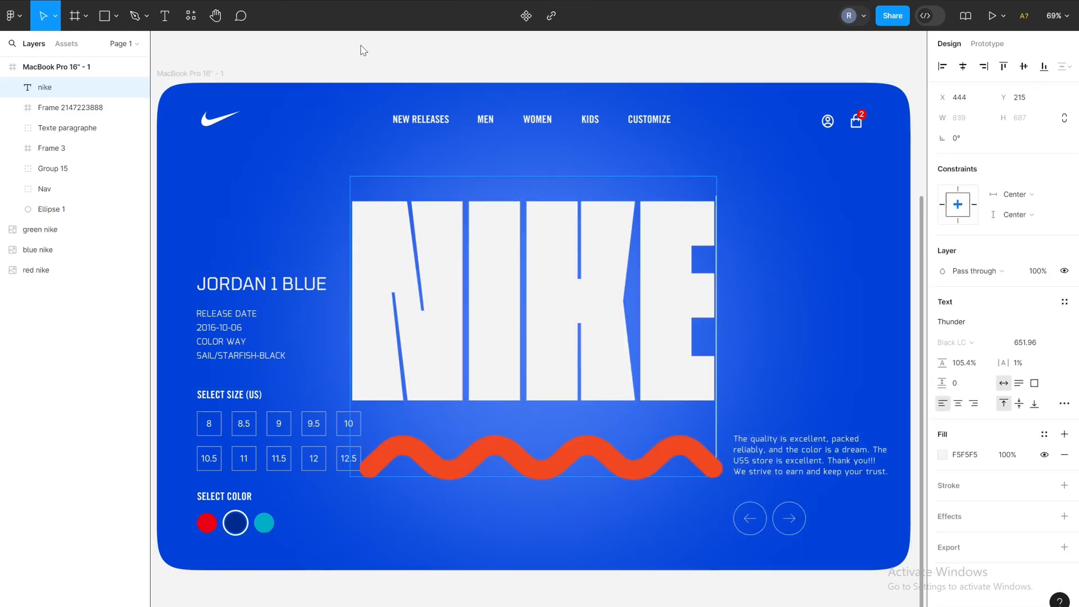
# Place the blue nike shoe image in the frame and create the red variant.
pyautogui.click(558, 519)
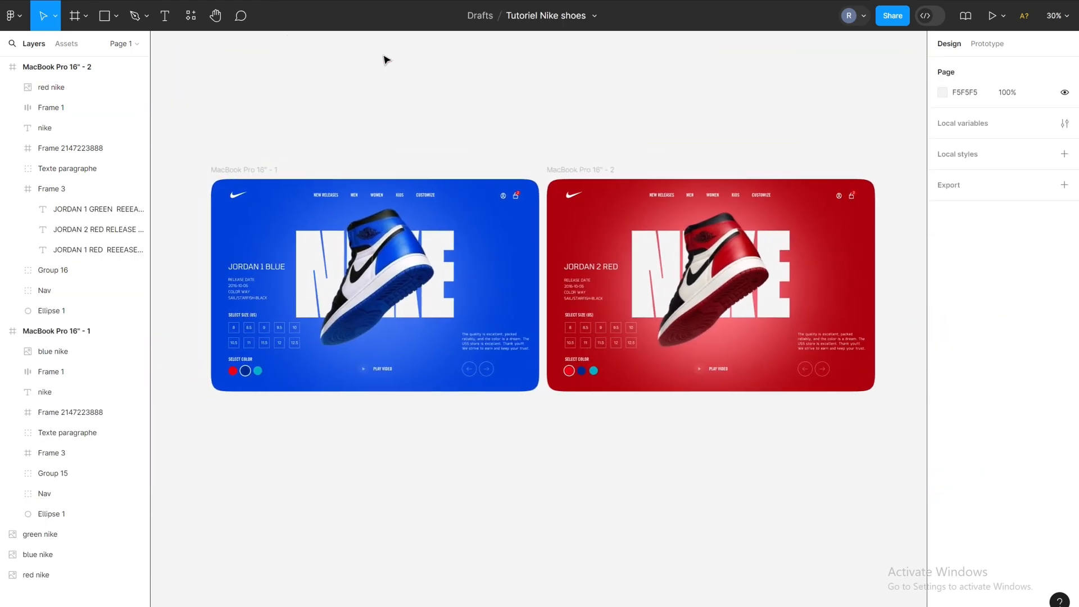
# Add On click > Navigate to connections with Instant transition, then preview the green variant.
pyautogui.click(987, 40)
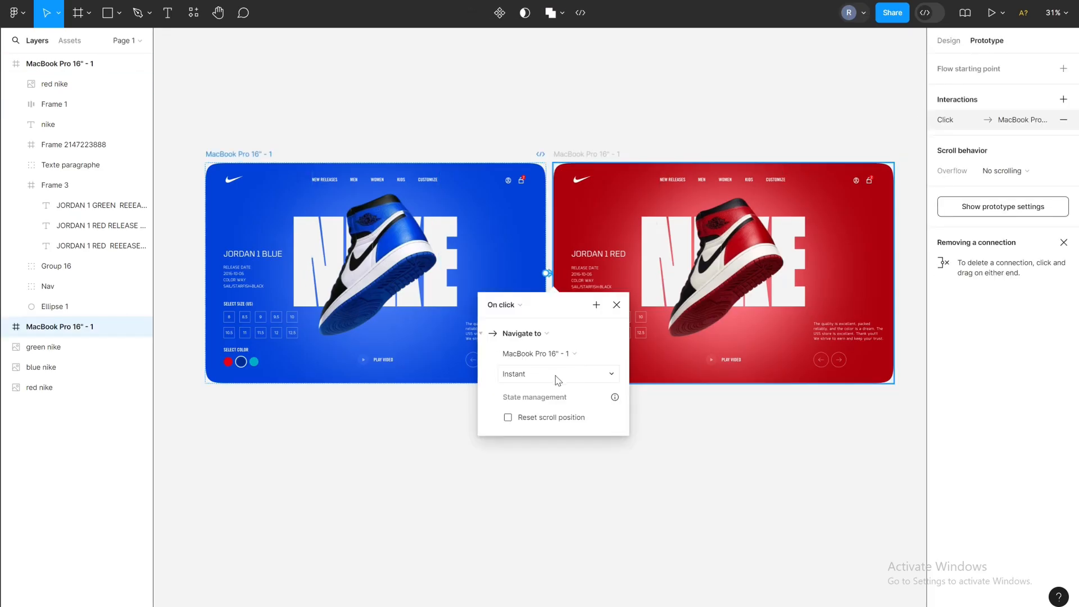
pyautogui.click(990, 12)
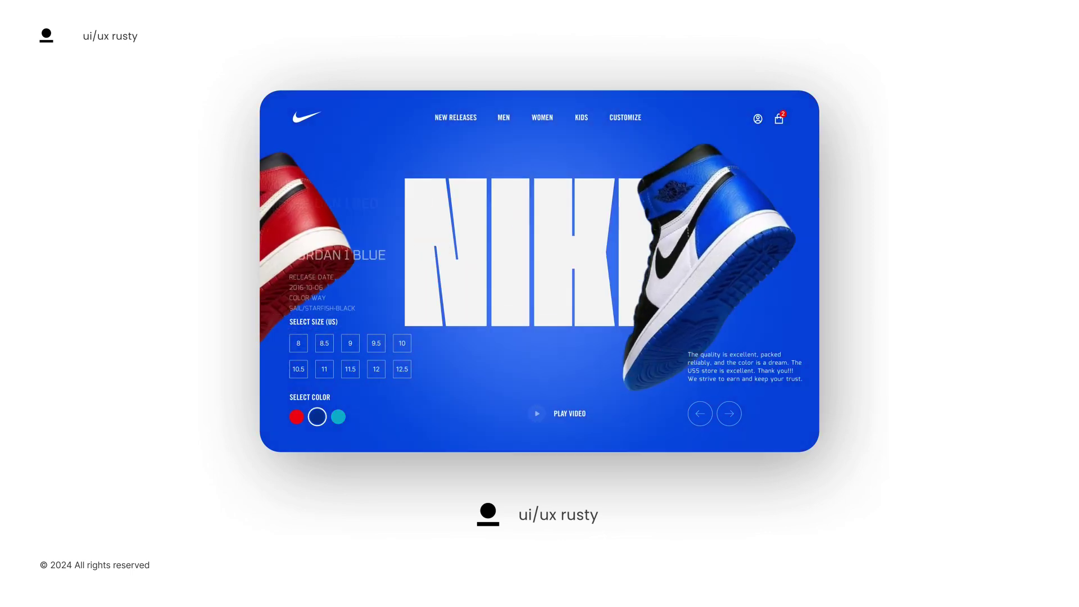
pyautogui.click(337, 416)
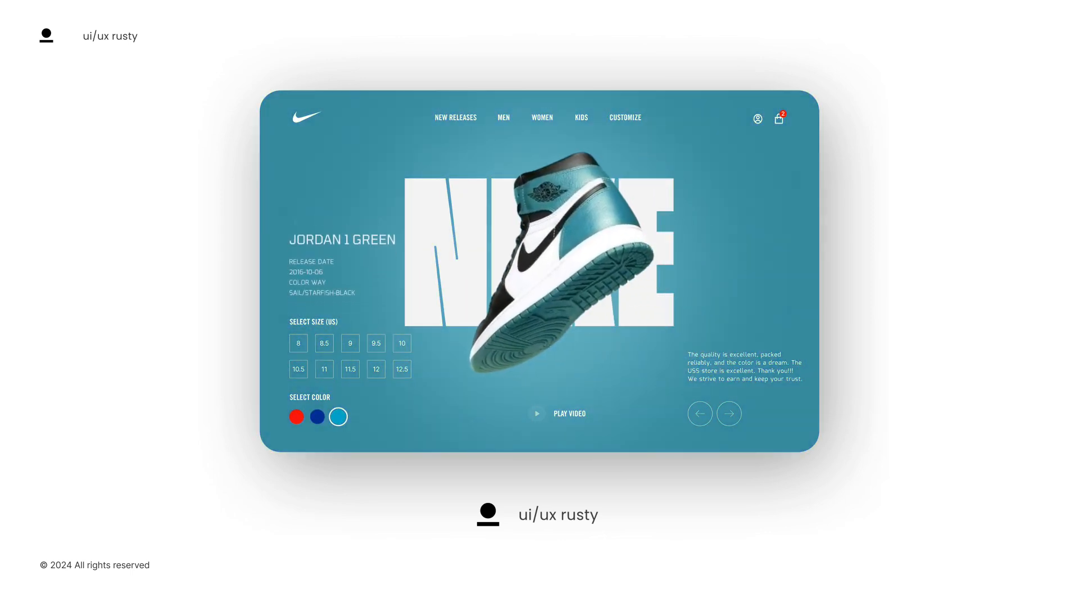